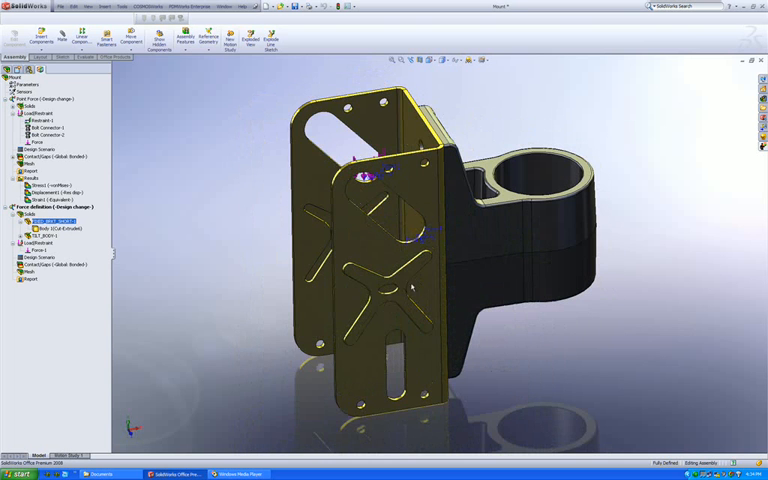
Step: Add a point-load Force from the External Loads menu onto the bracket
{"action": "right_click", "coordinate": [30, 248]}
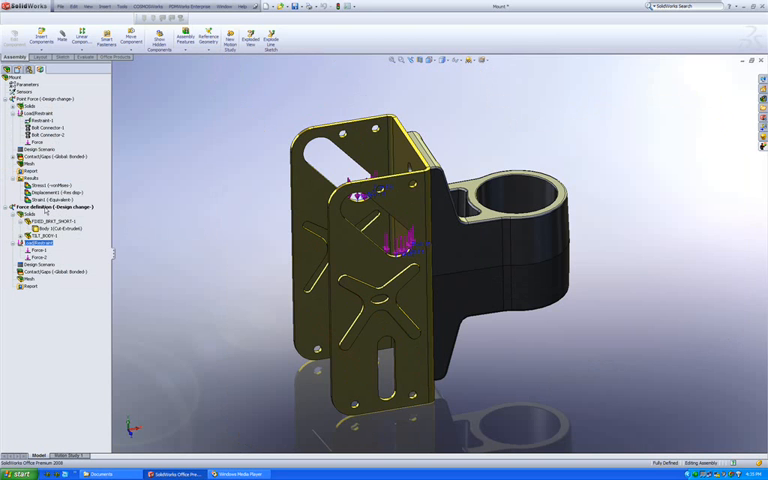
Step: Rename the simulation study from the study item's context menu
{"action": "right_click", "coordinate": [40, 208]}
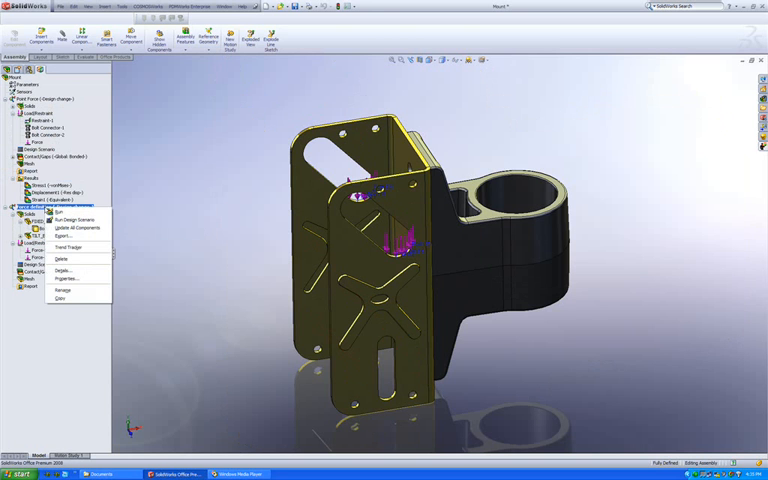
{"action": "mouse_move", "coordinate": [64, 288]}
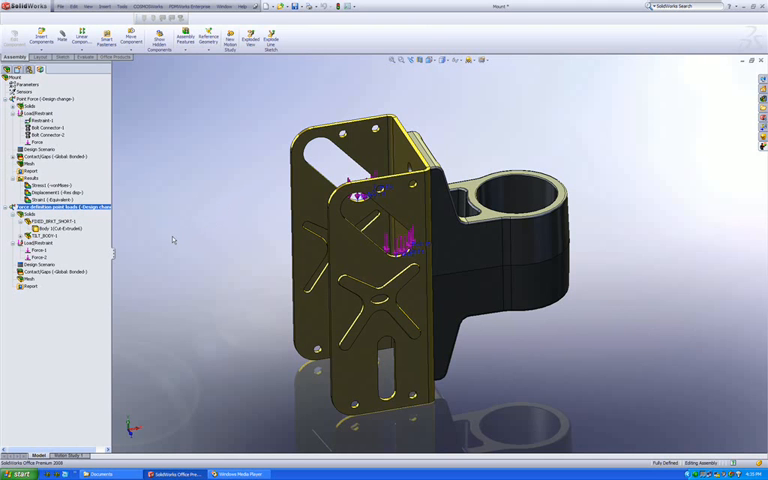
{"action": "mouse_move", "coordinate": [170, 240]}
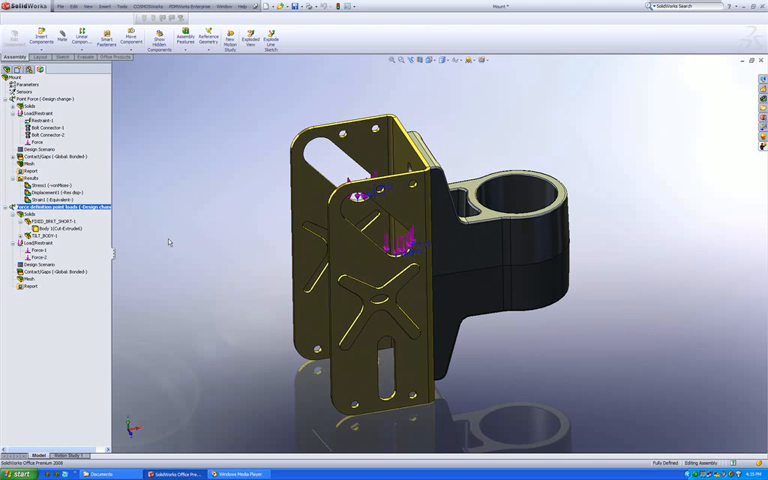
{"action": "mouse_move", "coordinate": [144, 244]}
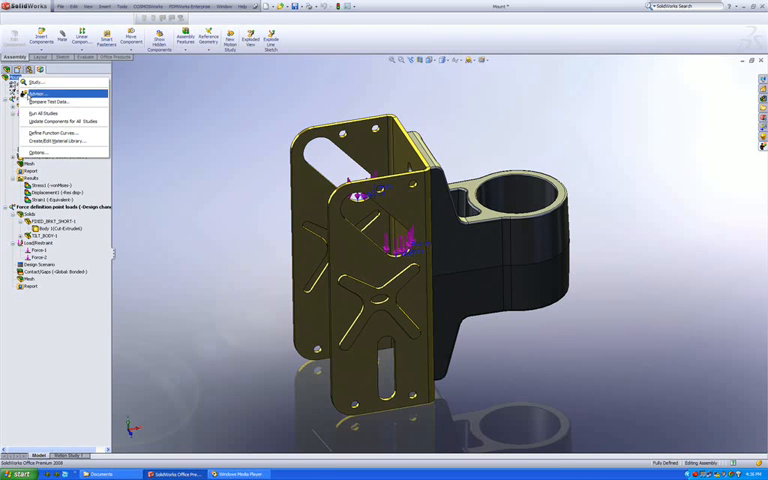
Step: Run the Analysis Advisor and answer its questions toward a static loading study type
{"action": "left_click", "coordinate": [44, 94]}
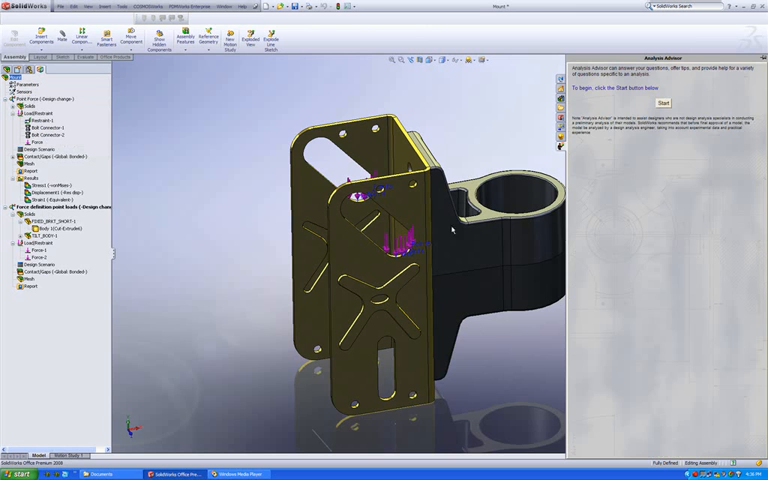
{"action": "left_click", "coordinate": [664, 104]}
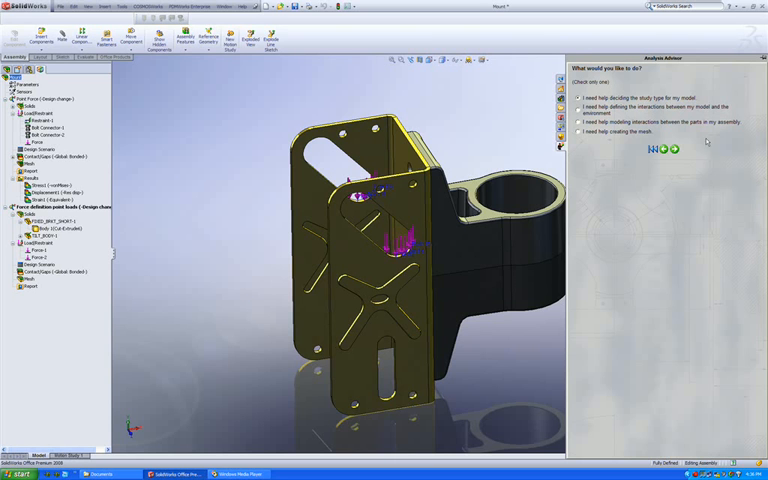
{"action": "mouse_move", "coordinate": [686, 194]}
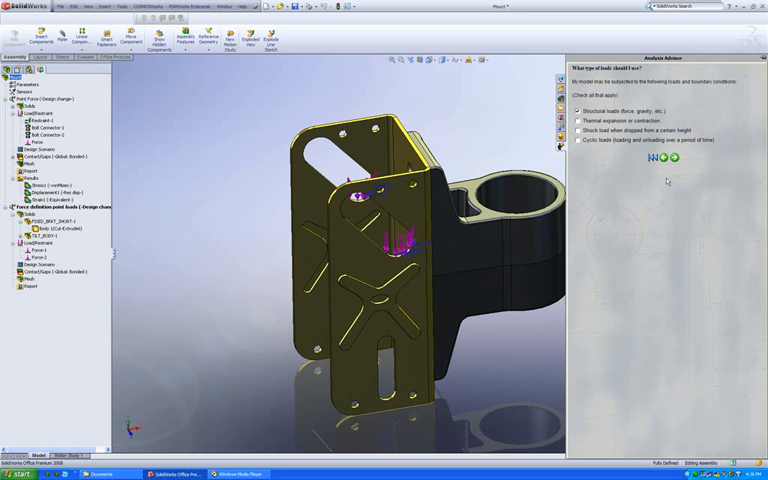
{"action": "left_click", "coordinate": [672, 162]}
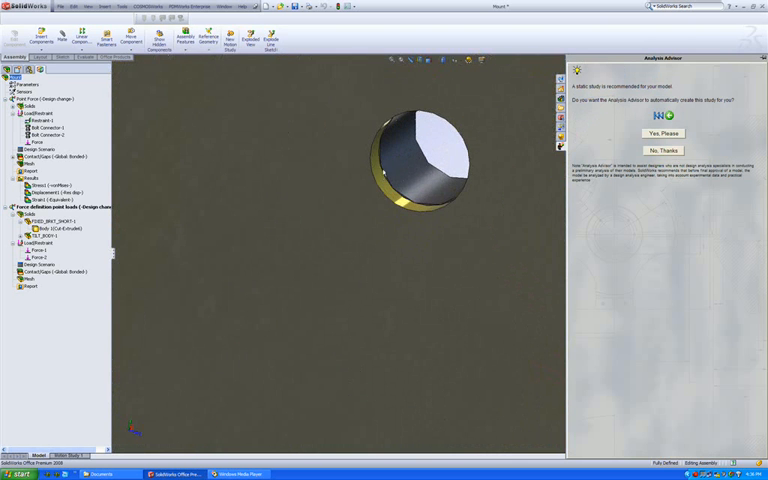
Step: Accept the advisor's static study recommendation and return to the bracket model
{"action": "left_click", "coordinate": [660, 150]}
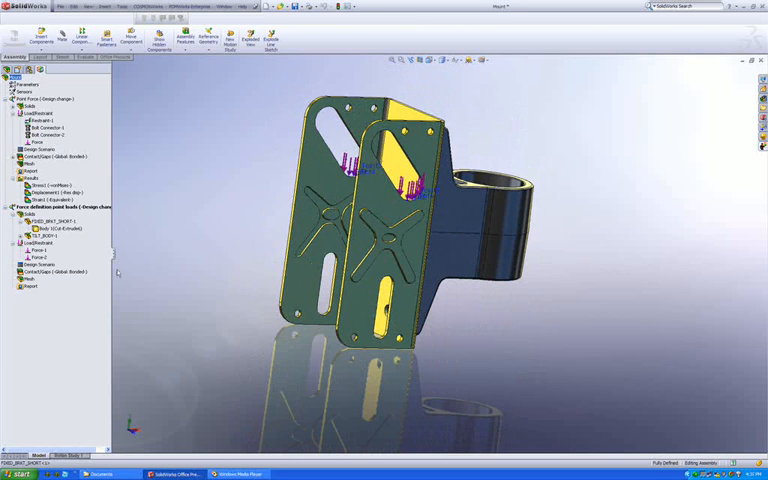
Step: Bring up the Apply/Edit Material library for the bracket part
{"action": "left_click", "coordinate": [40, 228]}
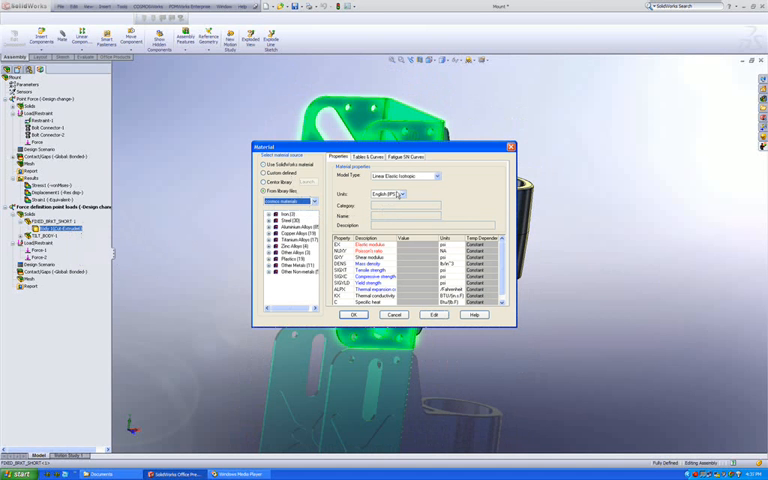
{"action": "left_click", "coordinate": [400, 194]}
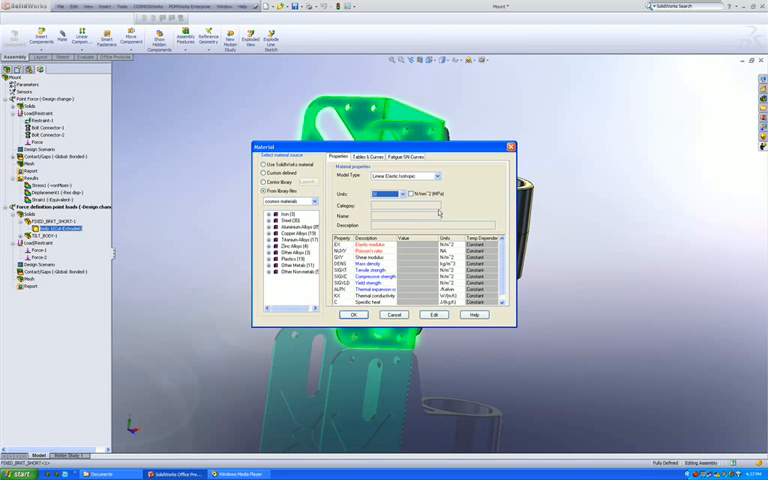
{"action": "mouse_move", "coordinate": [420, 208]}
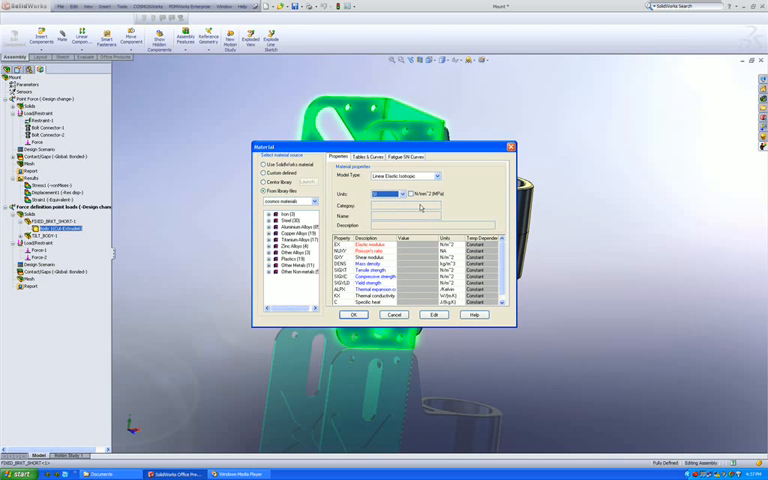